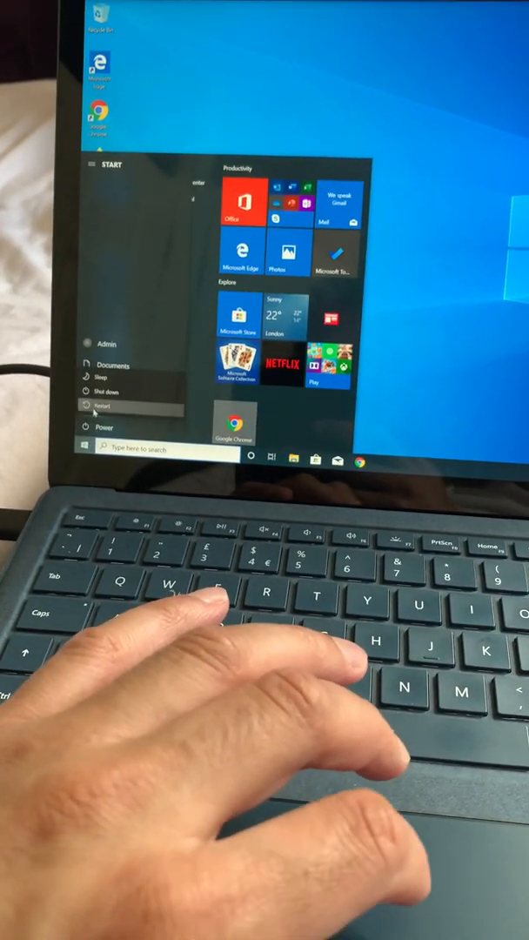
- Restart the laptop from the Start menu's Power options
click(105, 407)
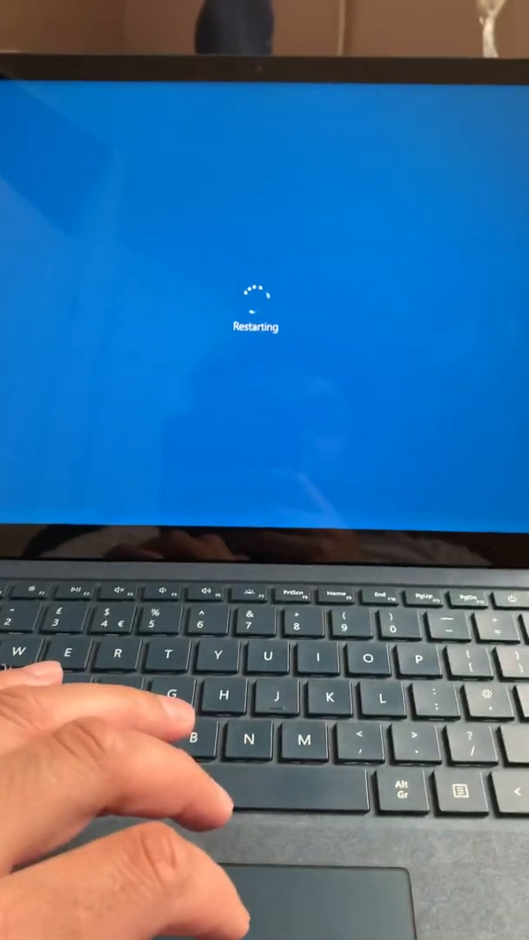